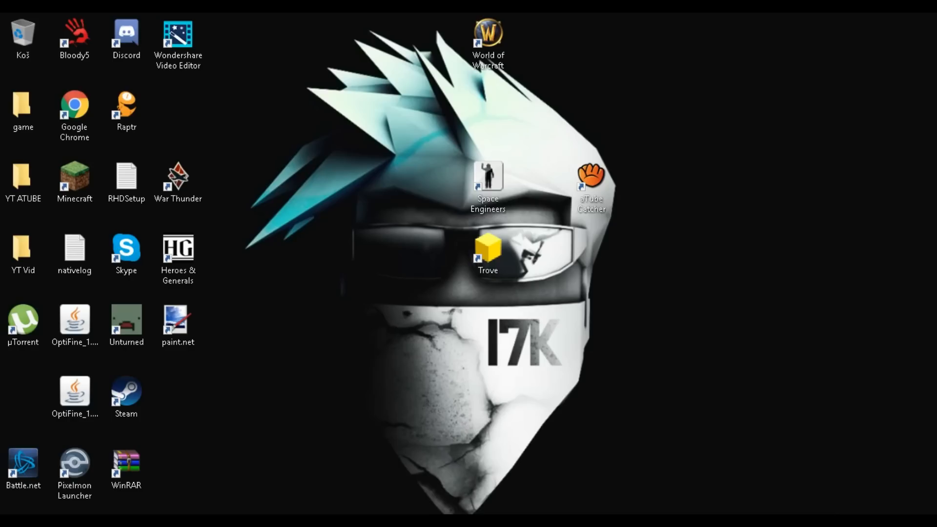
pyautogui.moveTo(803, 145)
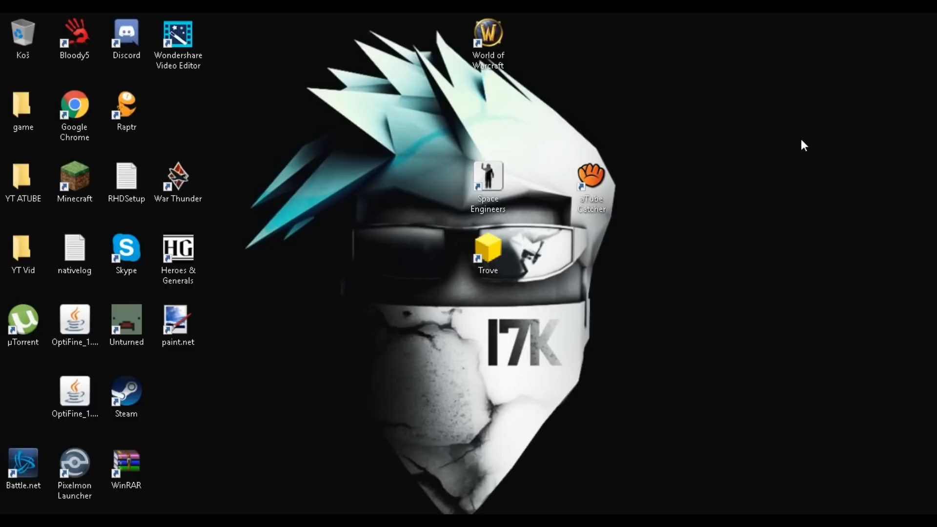
pyautogui.moveTo(573, 124)
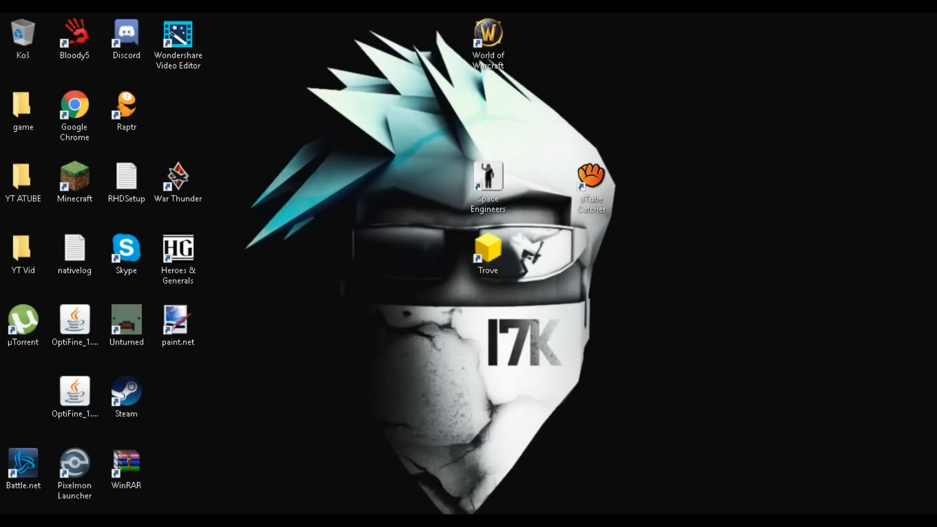
# - Reach Control Panel (Ovládací panely) through the Start button's quick link menu
pyautogui.rightClick(6, 520)
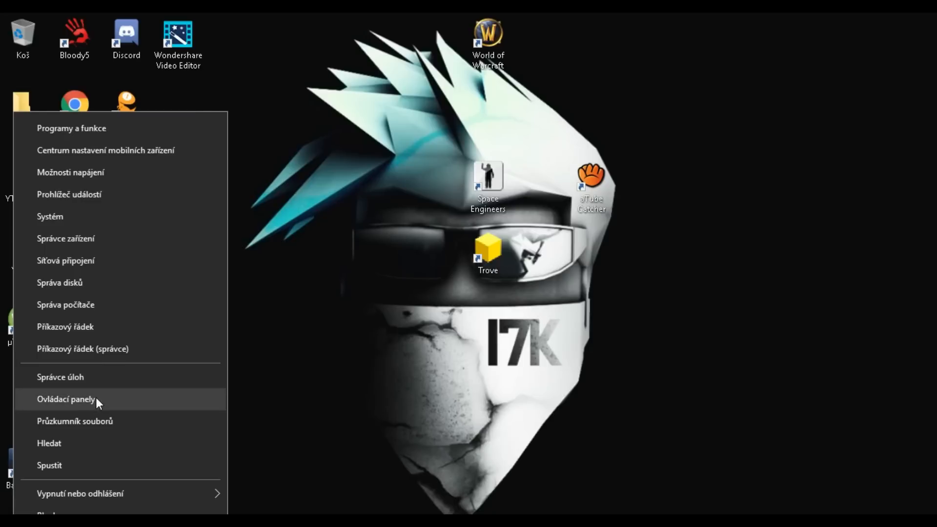
pyautogui.moveTo(112, 399)
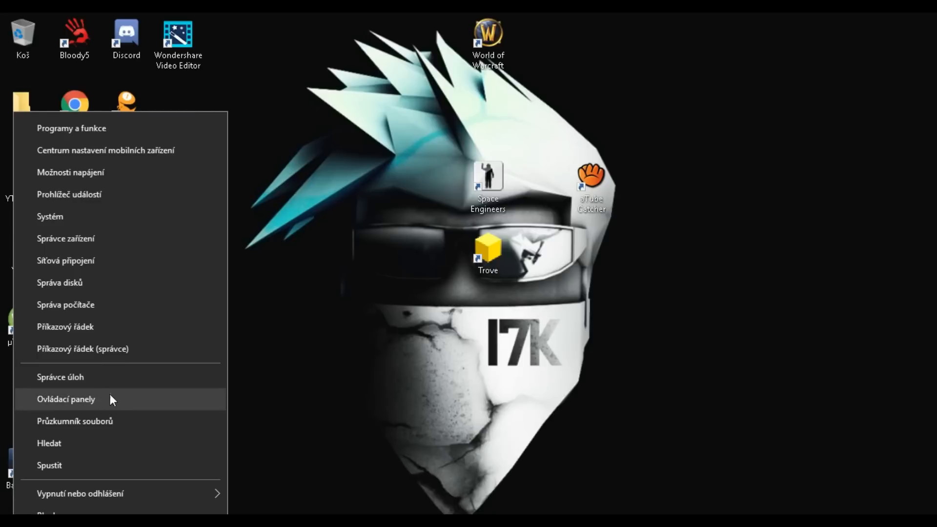
pyautogui.click(67, 399)
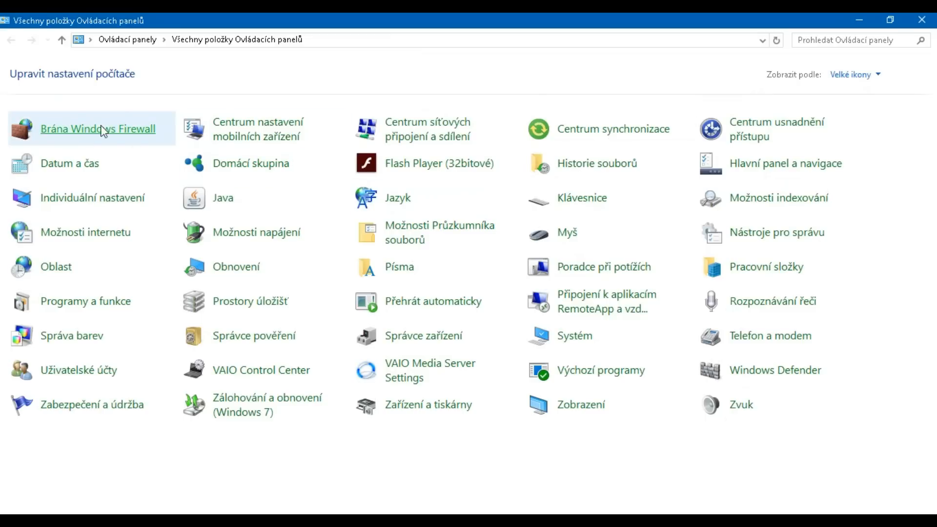
pyautogui.moveTo(94, 465)
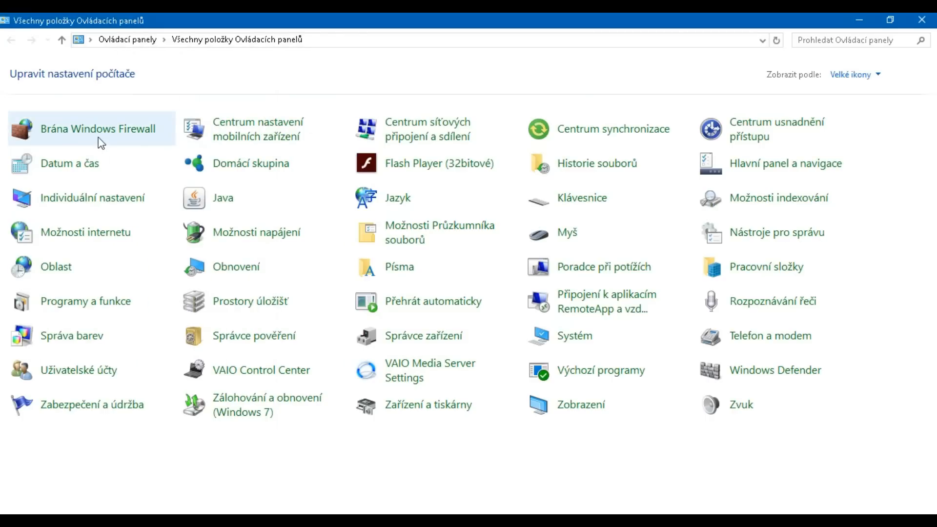
# - Go to the Brána Windows Firewall item among the Control Panel icons
pyautogui.click(99, 128)
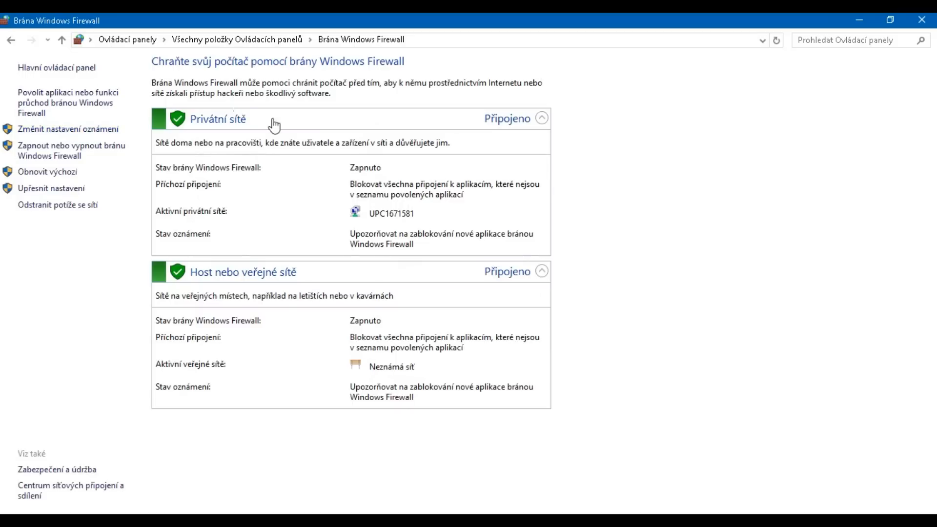
pyautogui.moveTo(63, 101)
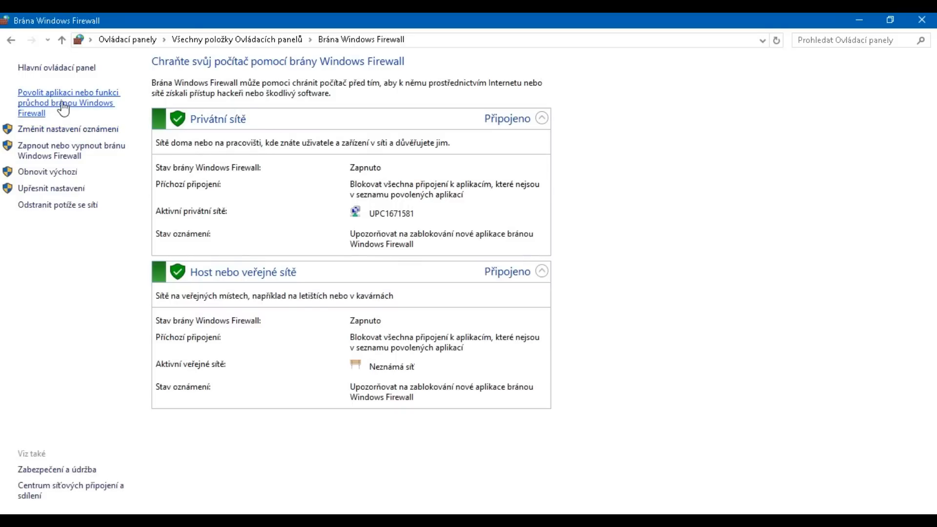
pyautogui.moveTo(104, 100)
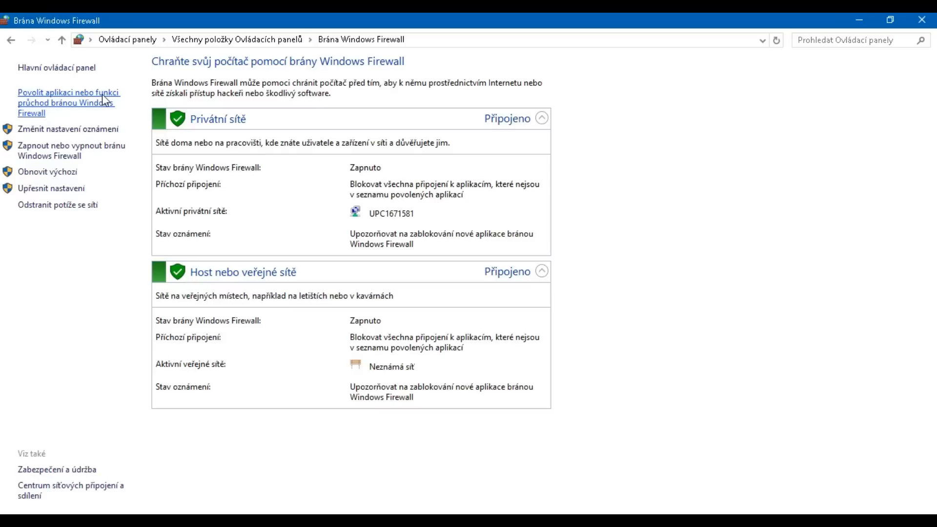
# - Unlock the allowed-apps list via Změnit nastavení and start Povolit jinou aplikaci
pyautogui.click(72, 101)
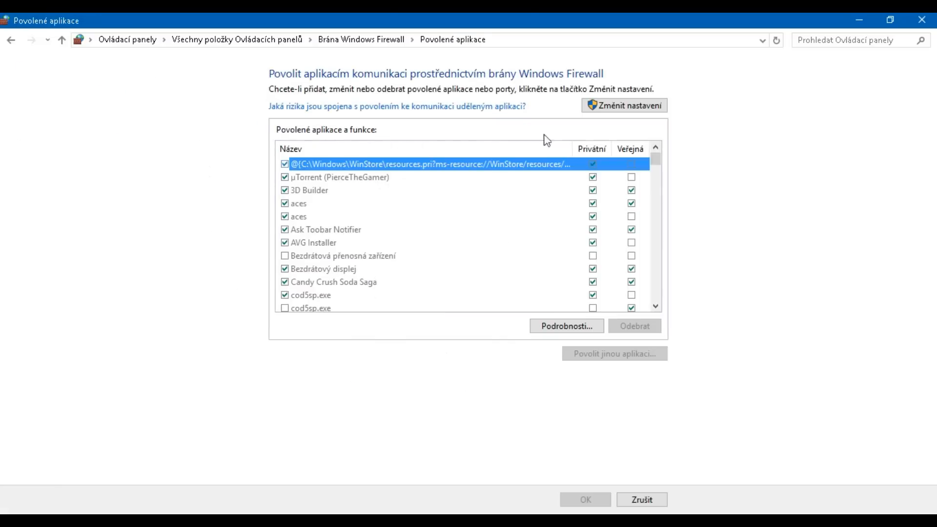
pyautogui.moveTo(624, 105)
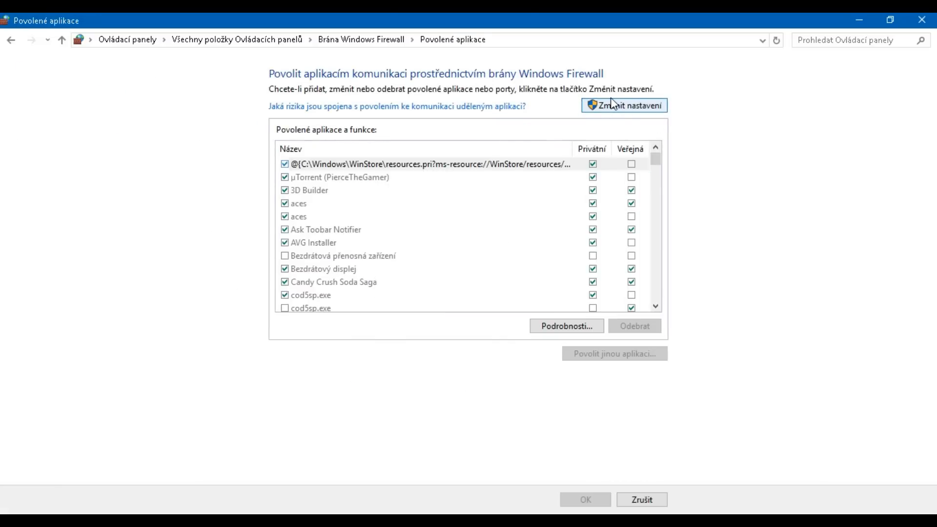
pyautogui.click(624, 105)
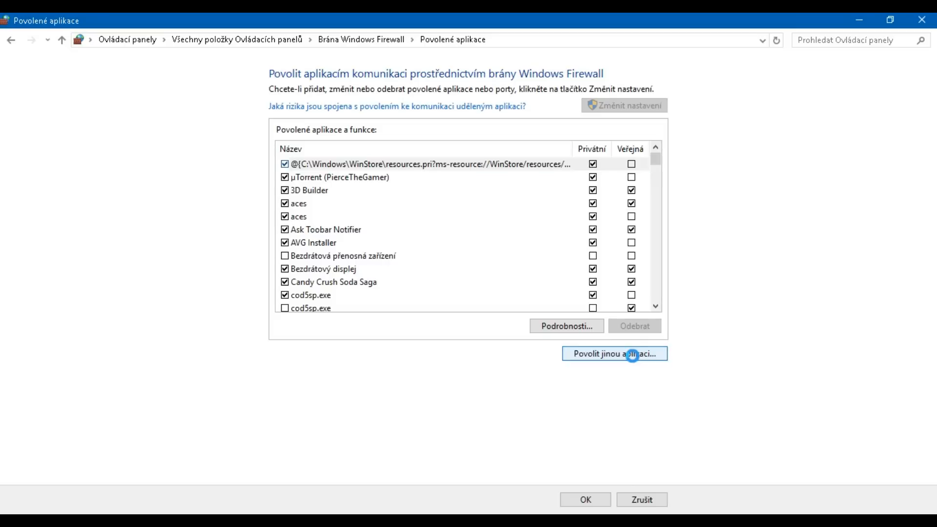
pyautogui.click(614, 353)
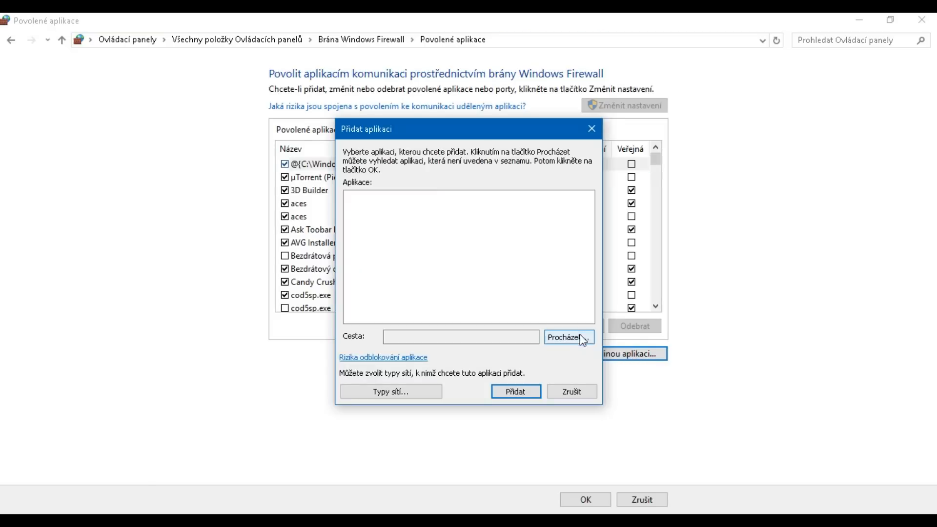
# - Browse Downloads and choose RobloxPlayerLauncher as the program to add
pyautogui.click(568, 336)
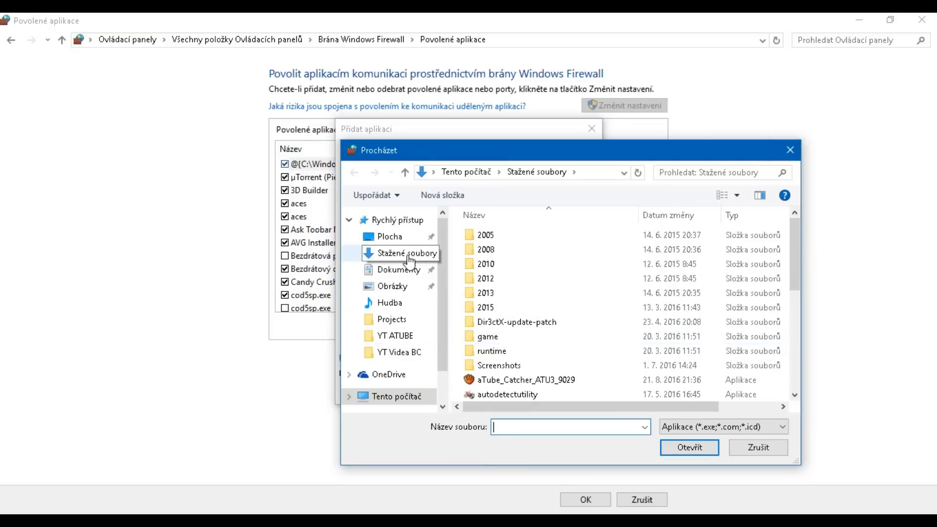
pyautogui.scroll(-3)
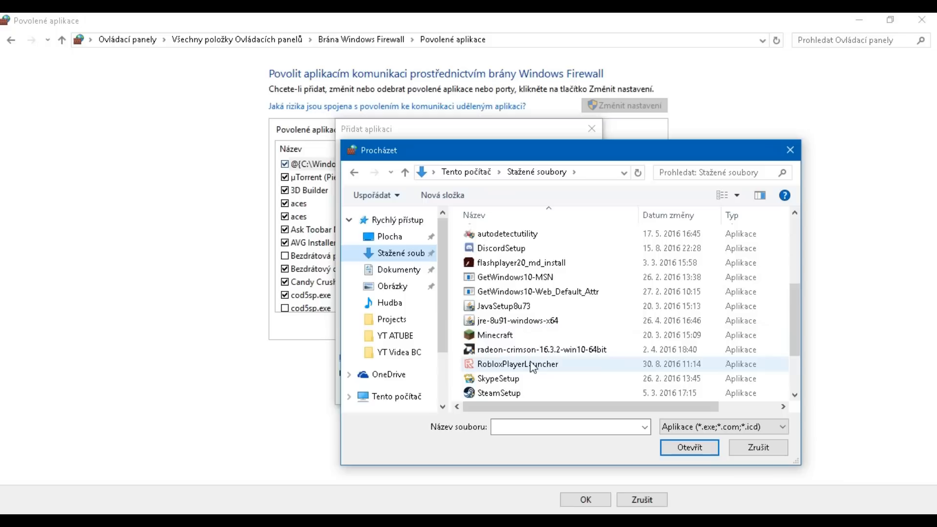
pyautogui.click(517, 364)
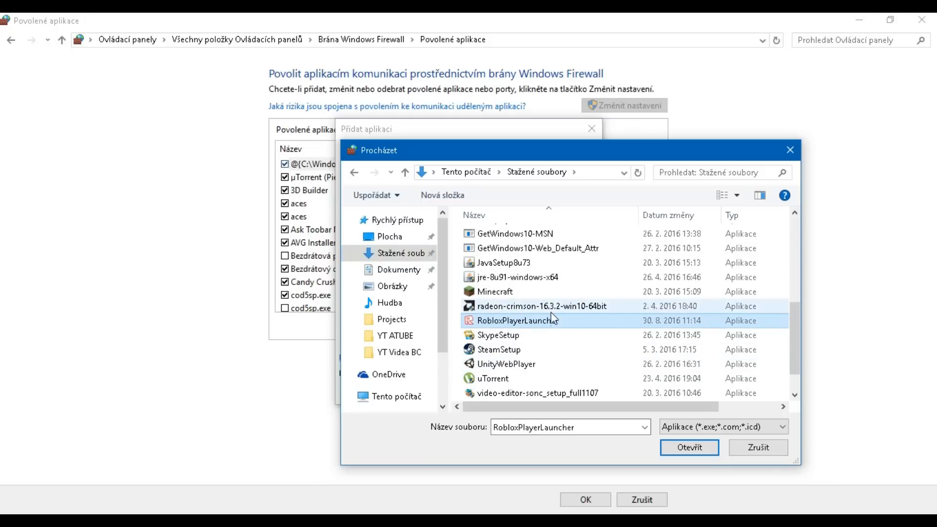
pyautogui.click(688, 446)
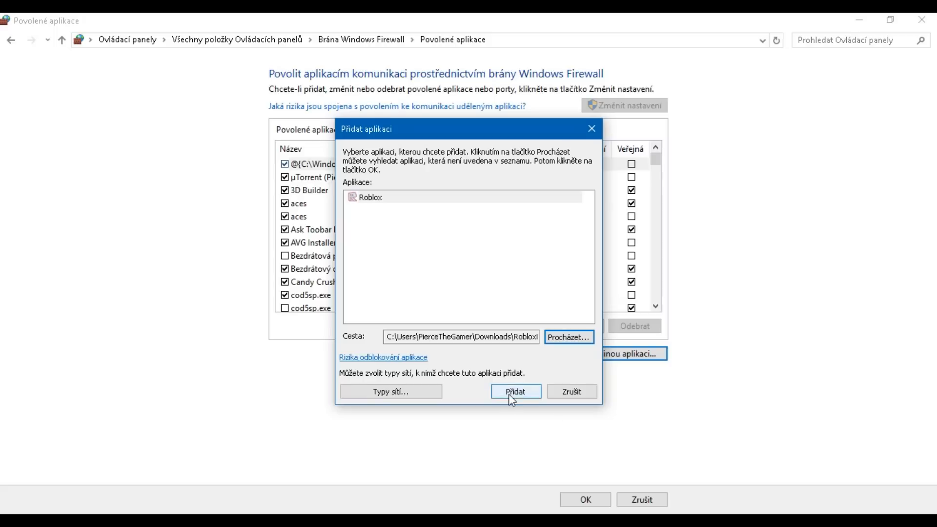
# - Add Roblox with Přidat and acknowledge the 'already in exceptions list' notice
pyautogui.click(515, 391)
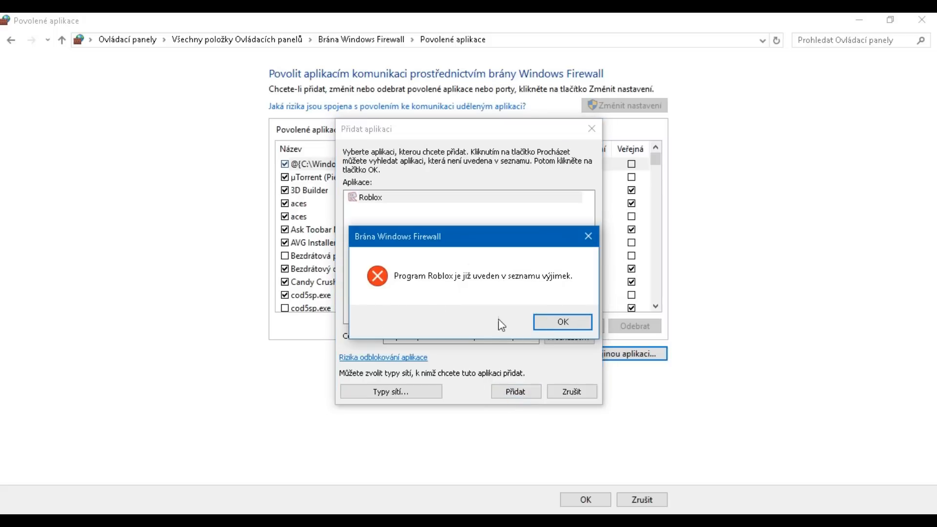
pyautogui.moveTo(562, 321)
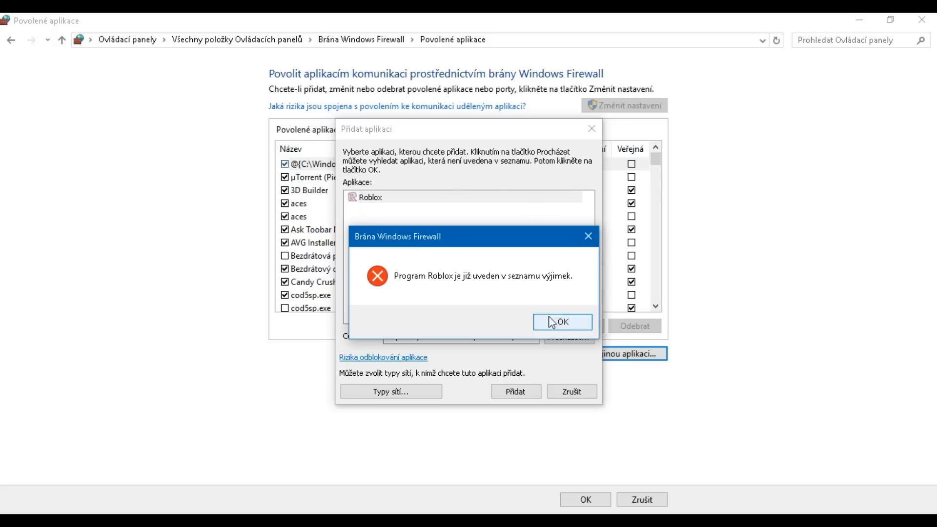
pyautogui.moveTo(424, 281)
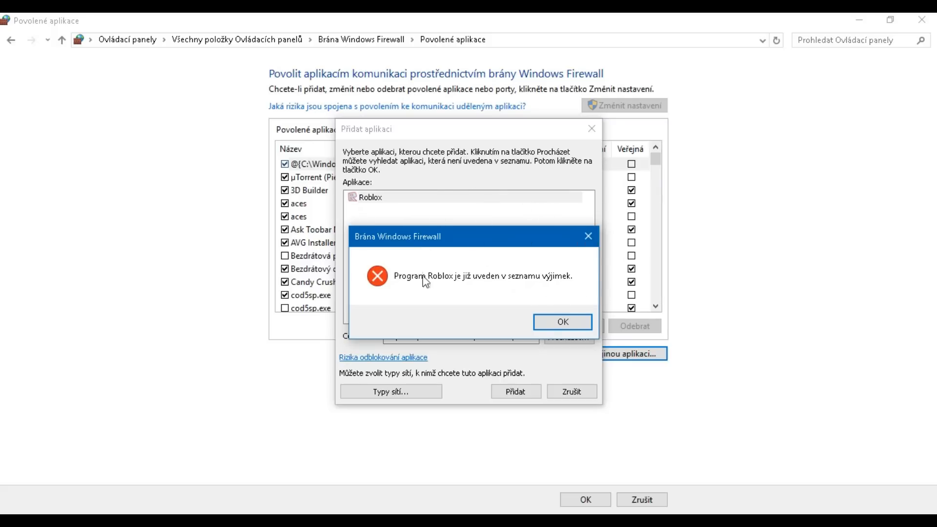
pyautogui.moveTo(562, 321)
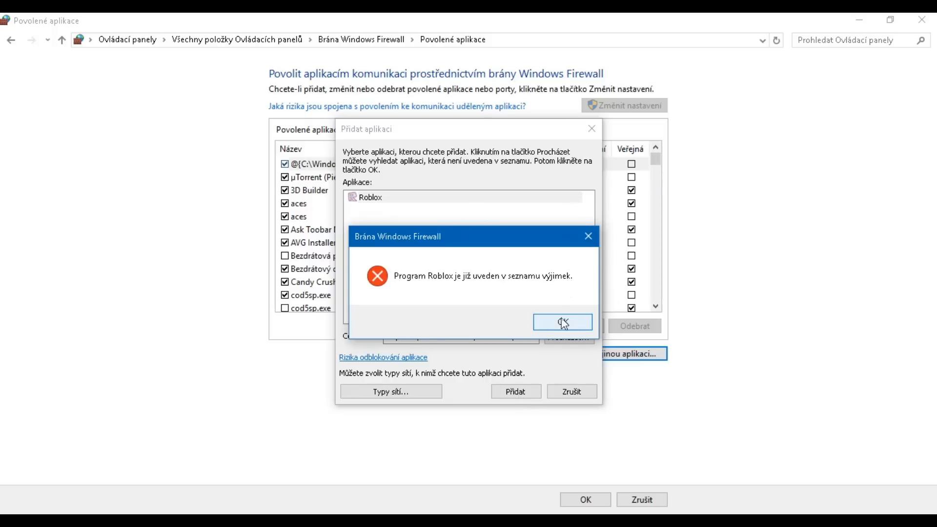
pyautogui.click(561, 322)
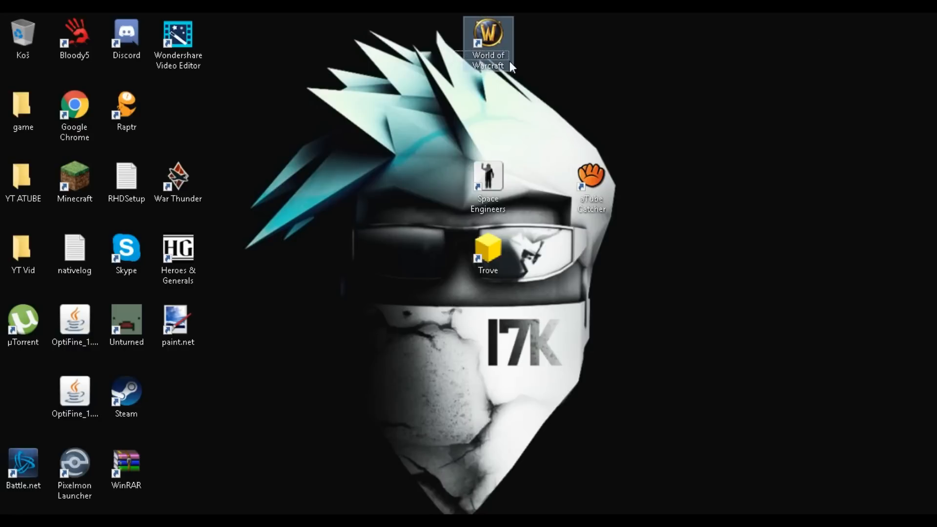
pyautogui.moveTo(515, 77)
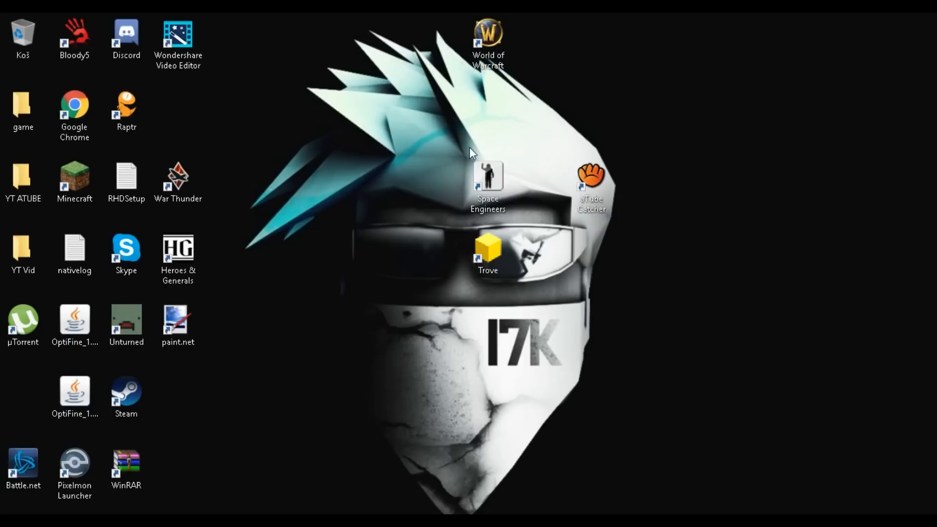
pyautogui.moveTo(528, 331)
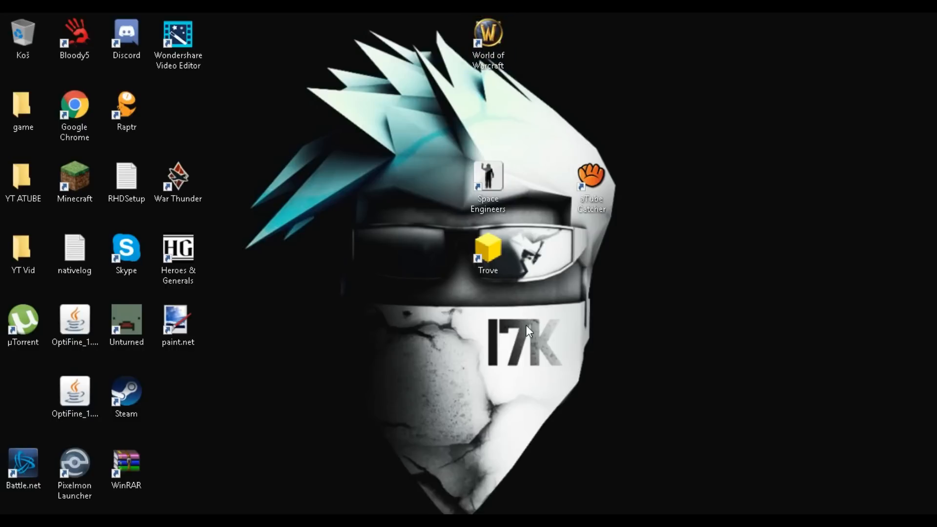